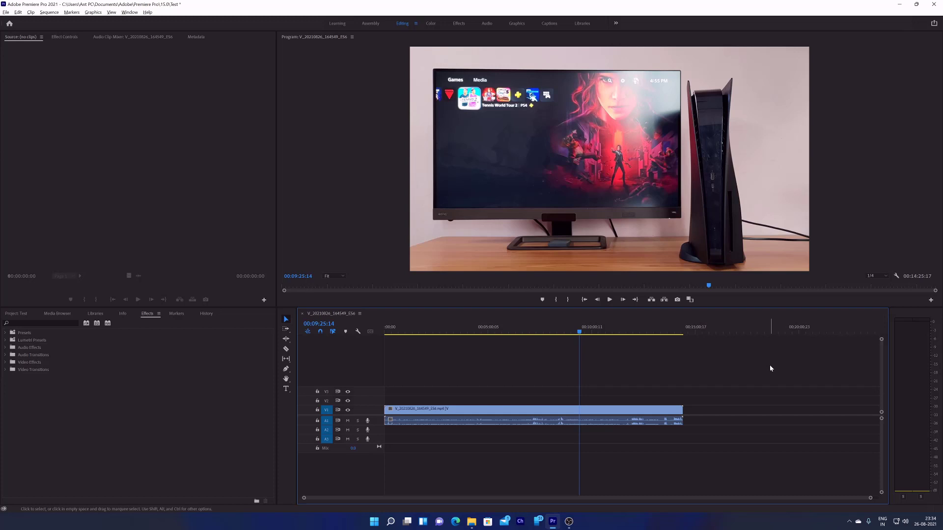
{"action": "mouse_move", "coordinate": [489, 230]}
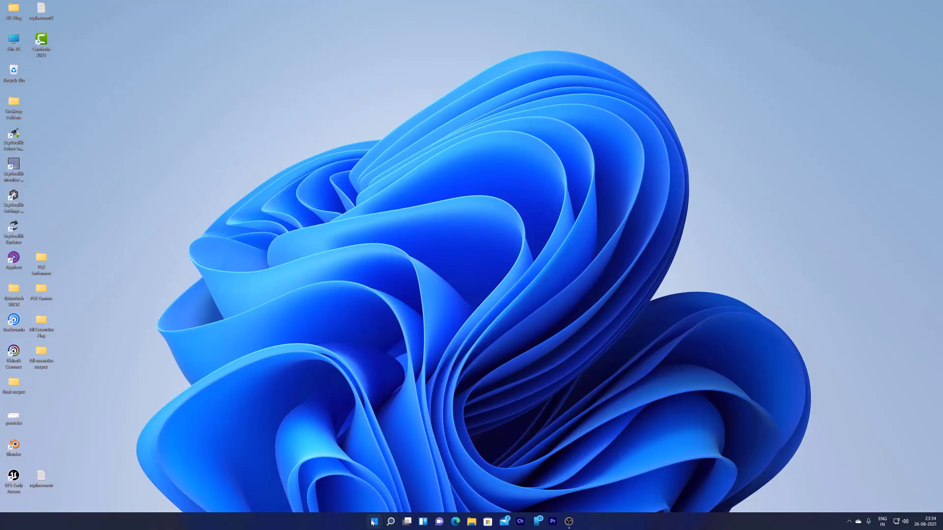
Launch the Windows Settings app from the taskbar
{"action": "left_click", "coordinate": [374, 522]}
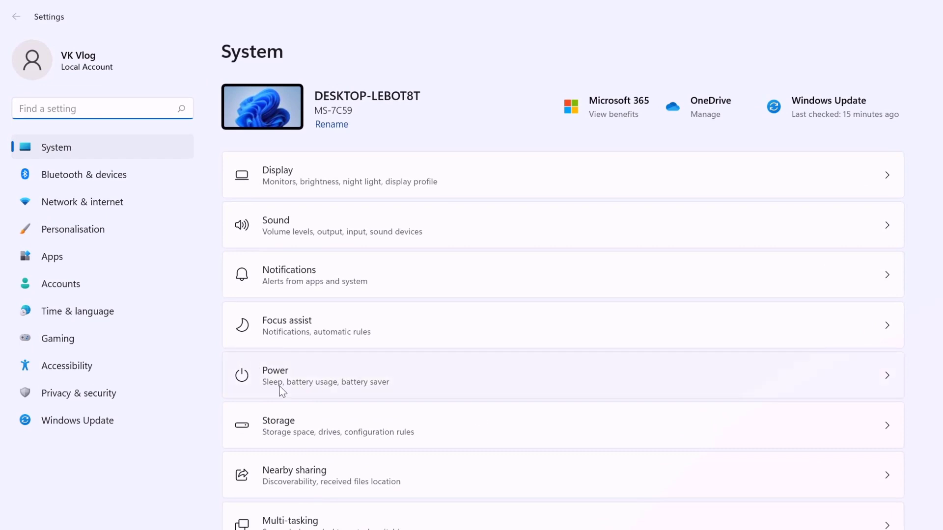
{"action": "mouse_move", "coordinate": [66, 154]}
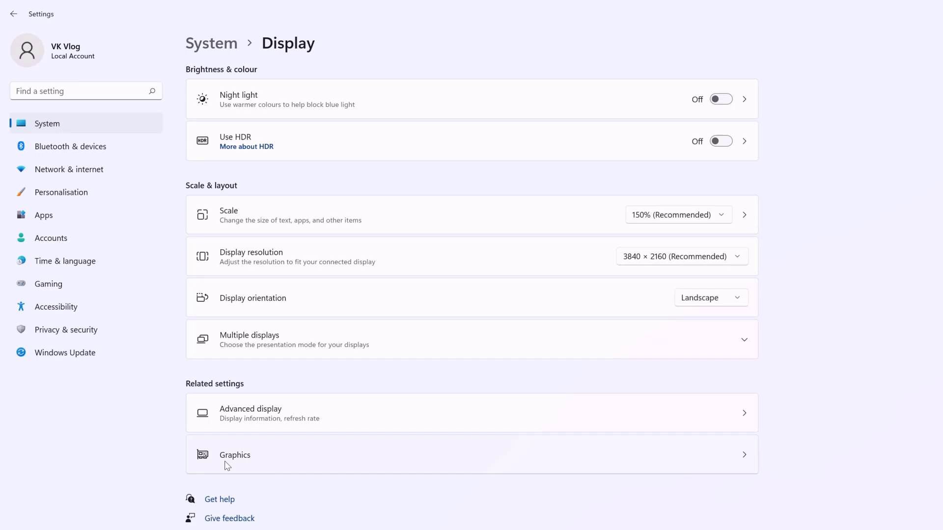
{"action": "mouse_move", "coordinate": [257, 463]}
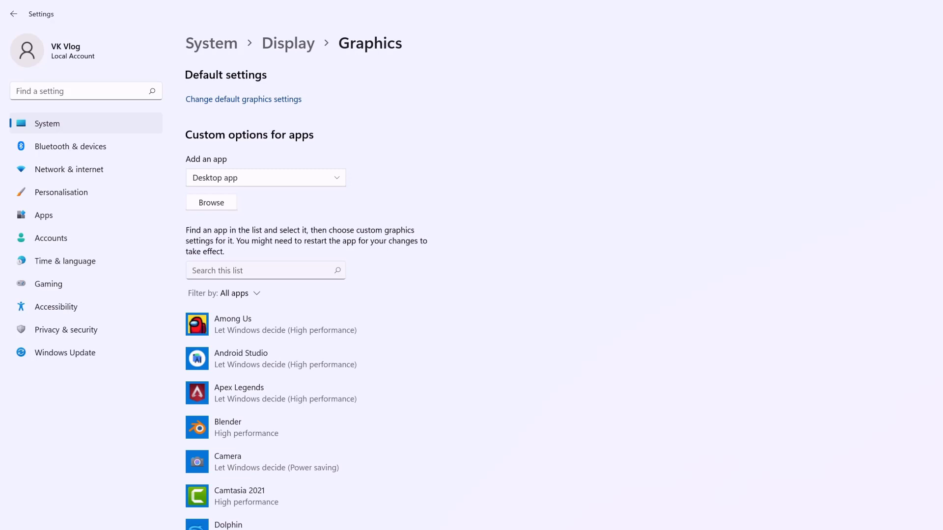
{"action": "mouse_move", "coordinate": [237, 344]}
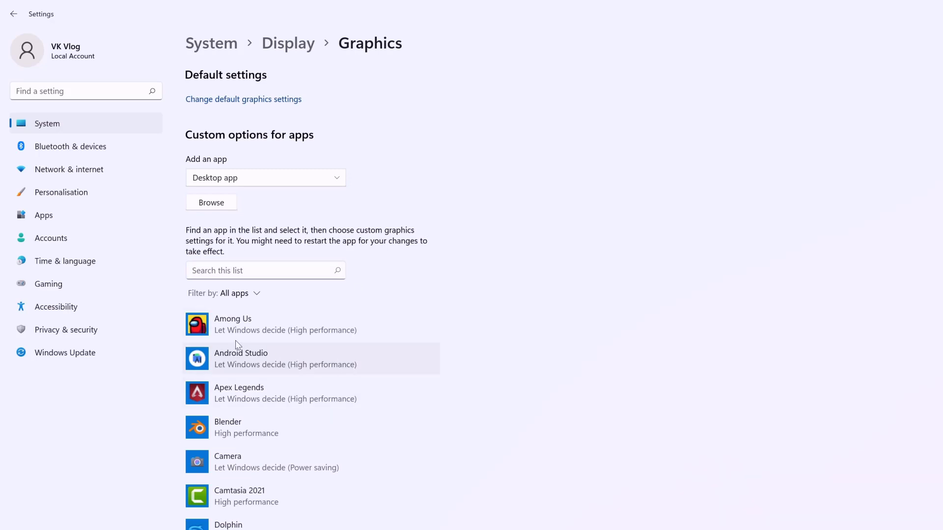
{"action": "mouse_move", "coordinate": [225, 328]}
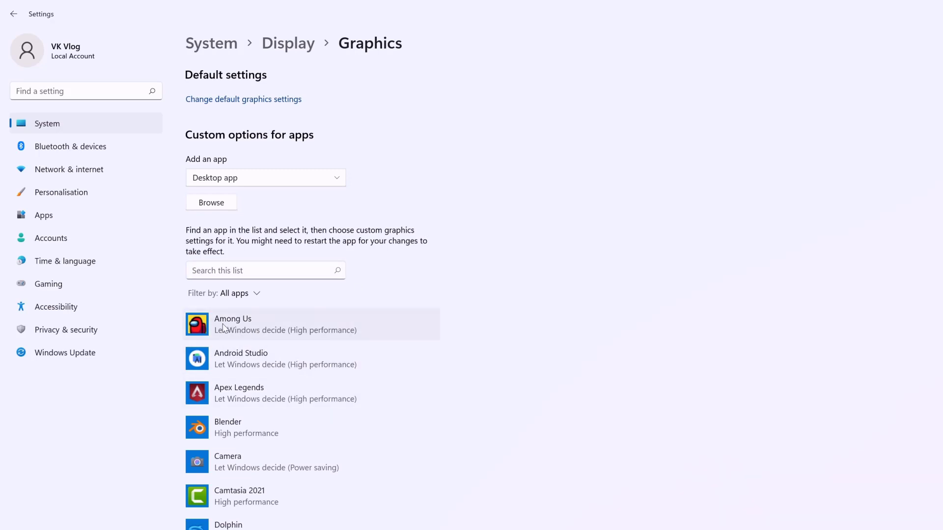
{"action": "mouse_move", "coordinate": [257, 295]}
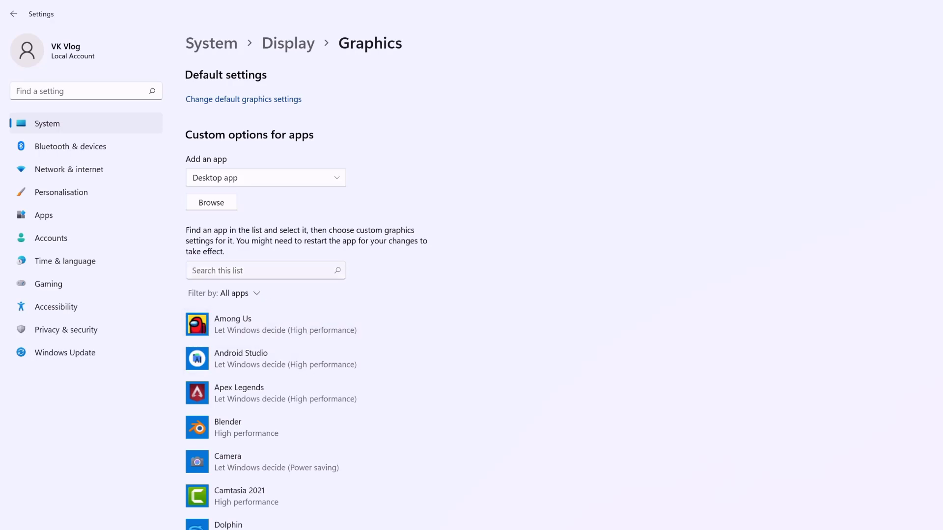
Search the custom app list for 'adobe p', find no match, and clear the search
{"action": "type", "text": "adobe premiere"}
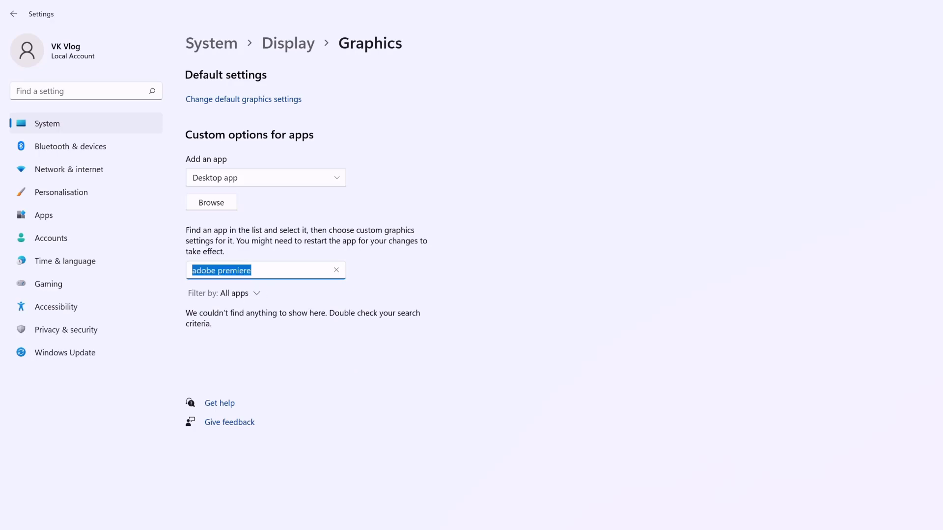
{"action": "left_click", "coordinate": [336, 270]}
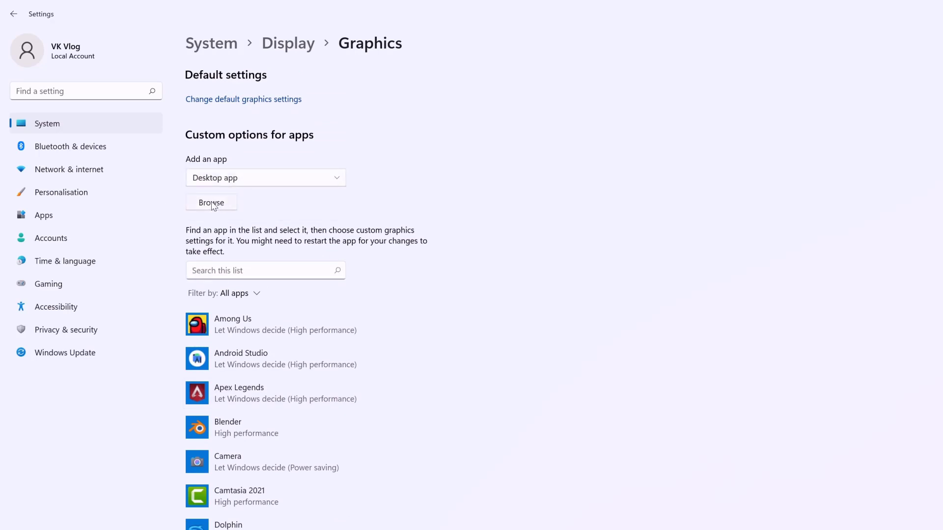
Browse for an app and navigate to C:\Program Files\Adobe
{"action": "left_click", "coordinate": [211, 202]}
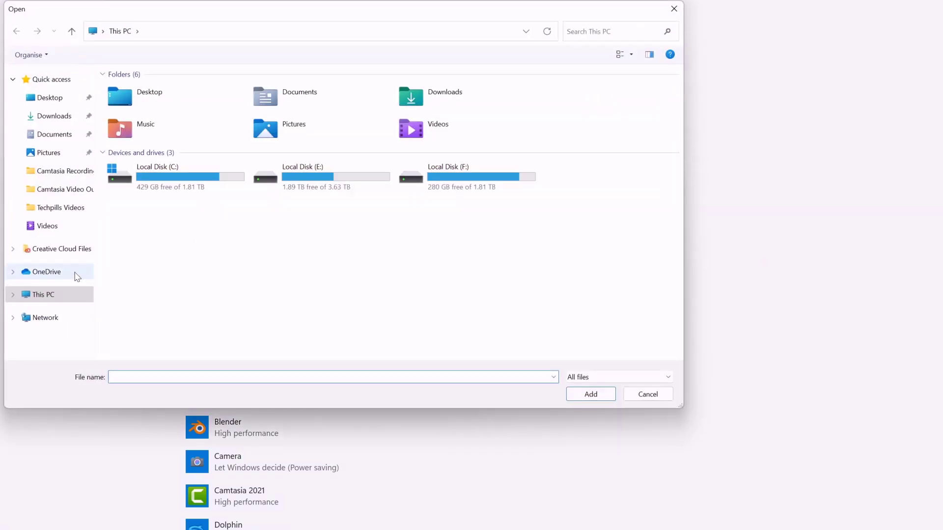
{"action": "mouse_move", "coordinate": [174, 176]}
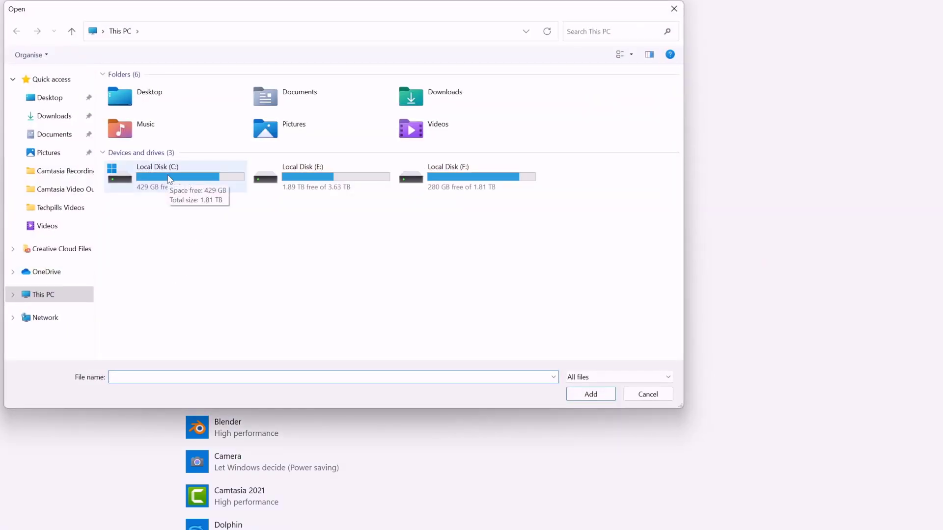
{"action": "double_click", "coordinate": [174, 177]}
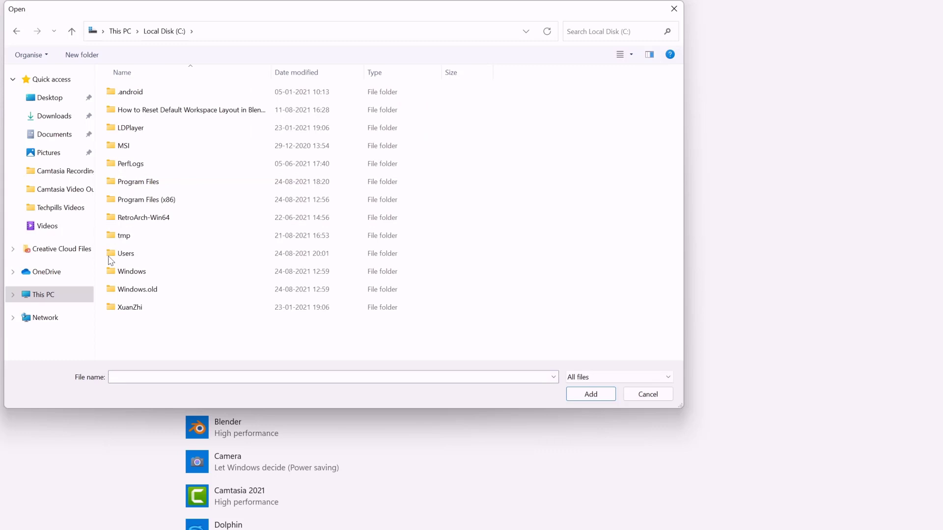
{"action": "double_click", "coordinate": [139, 181]}
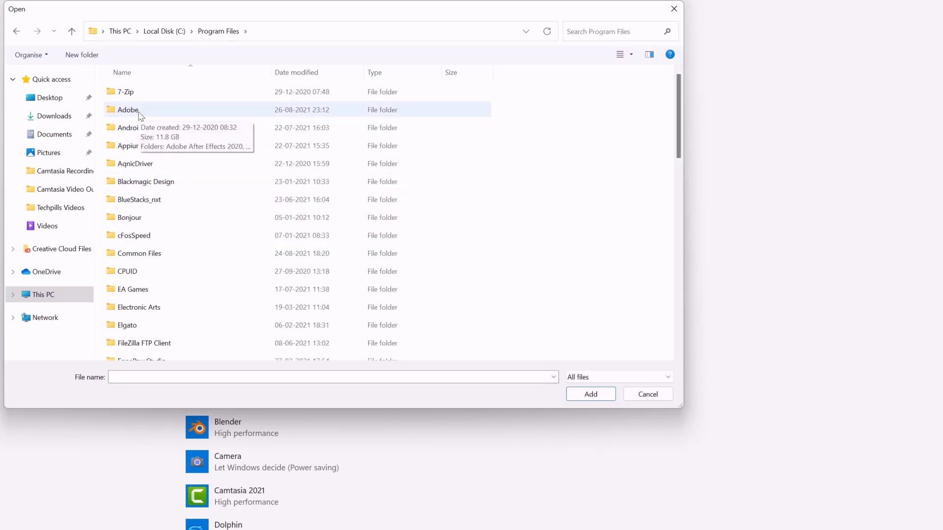
{"action": "double_click", "coordinate": [128, 109]}
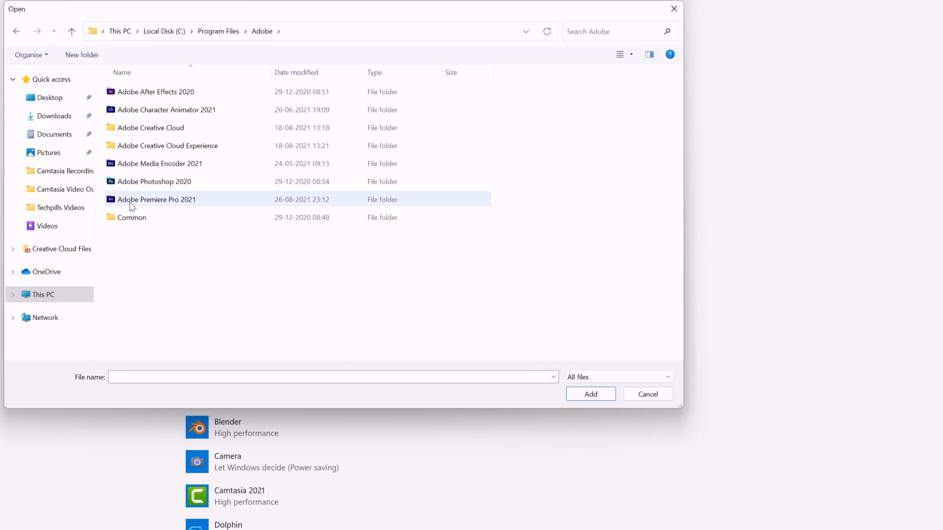
Open the Adobe Premiere Pro 2021 folder and select Adobe Premiere Pro.exe
{"action": "left_click", "coordinate": [155, 91]}
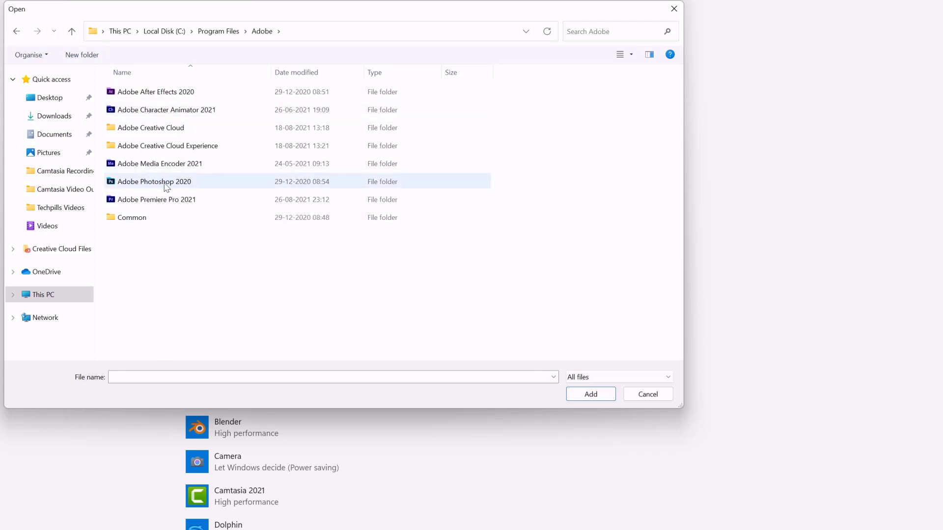
{"action": "mouse_move", "coordinate": [167, 185]}
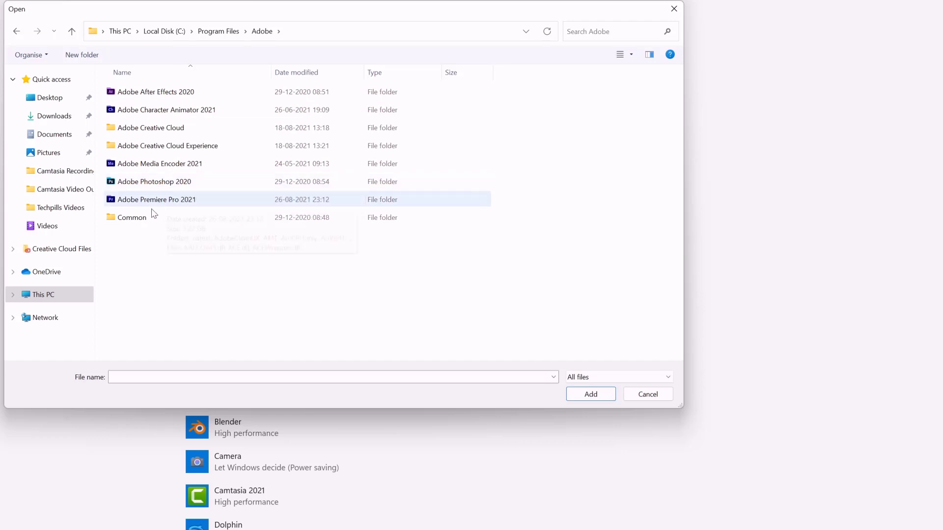
{"action": "double_click", "coordinate": [155, 199]}
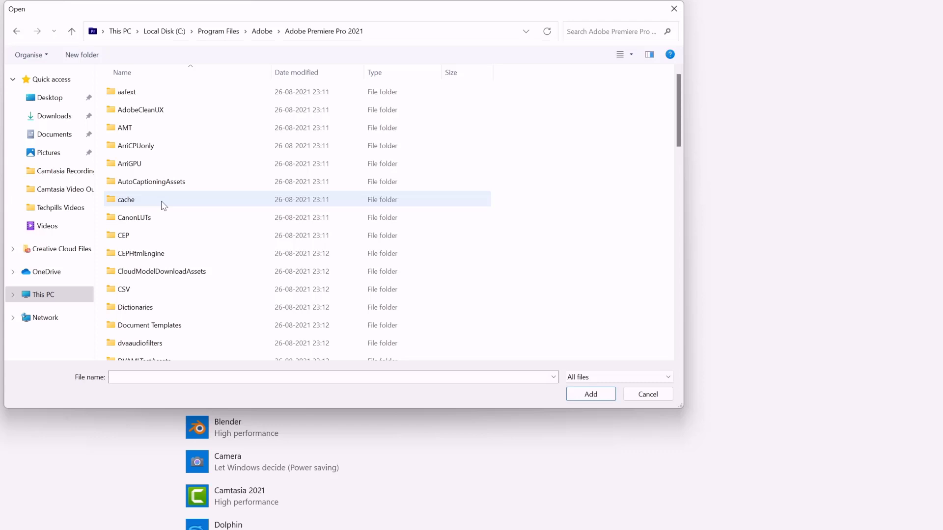
{"action": "scroll", "scroll_direction": "down", "scroll_amount": 3}
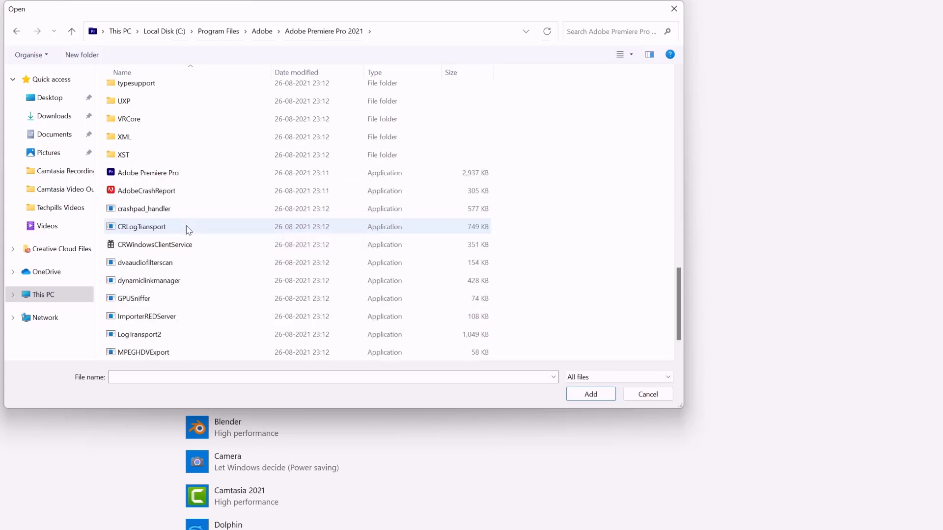
{"action": "left_click", "coordinate": [148, 173]}
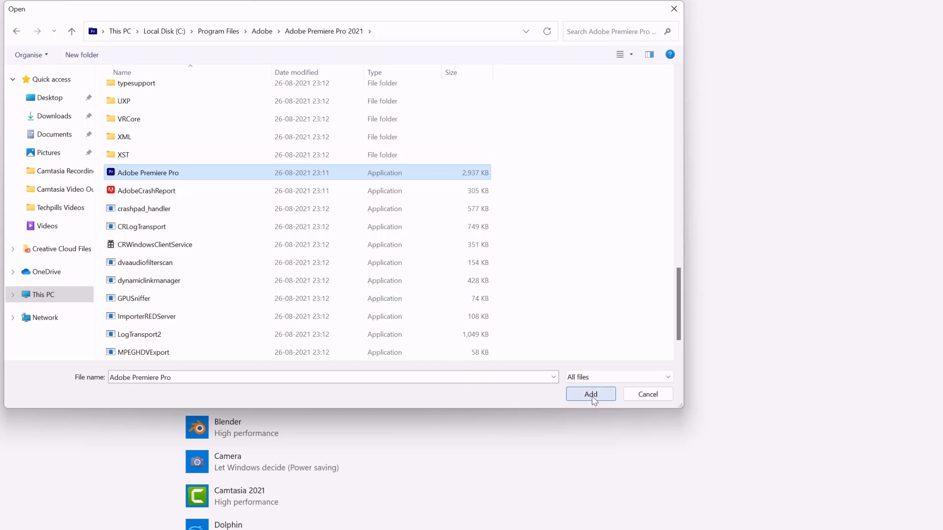
Add Adobe Premiere Pro to the custom apps list and save High performance as its preference
{"action": "left_click", "coordinate": [590, 394]}
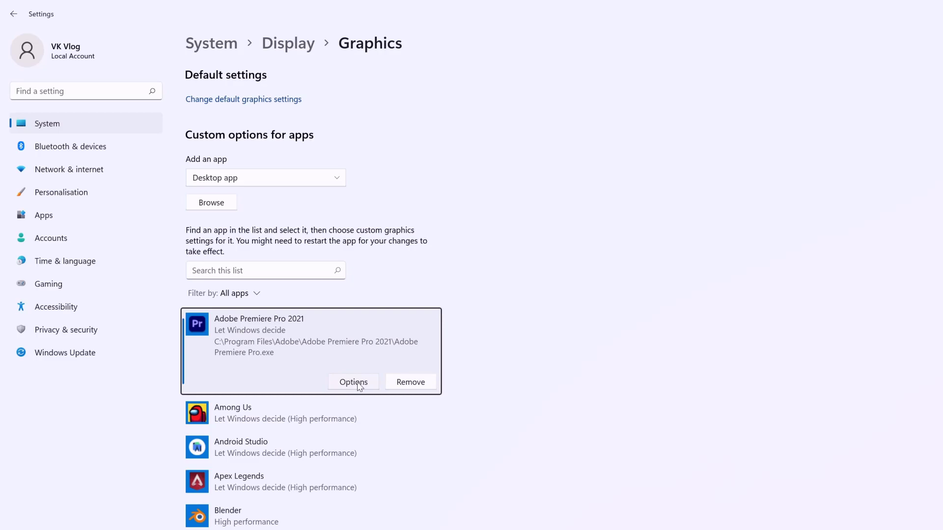
{"action": "left_click", "coordinate": [353, 382]}
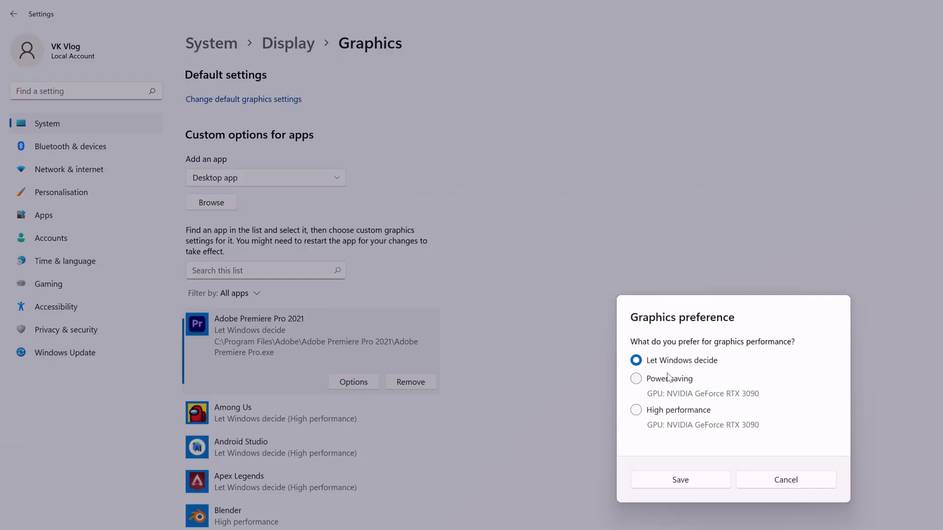
{"action": "mouse_move", "coordinate": [678, 419]}
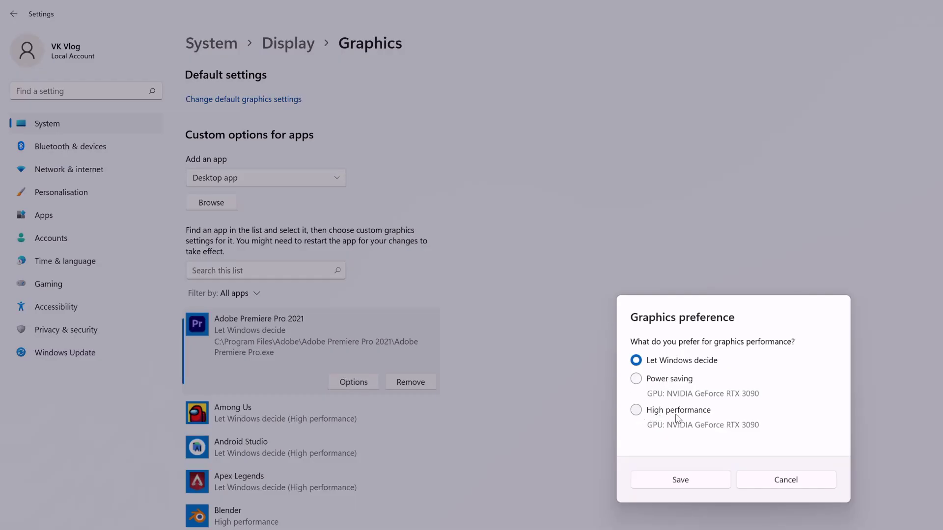
{"action": "left_click", "coordinate": [636, 410]}
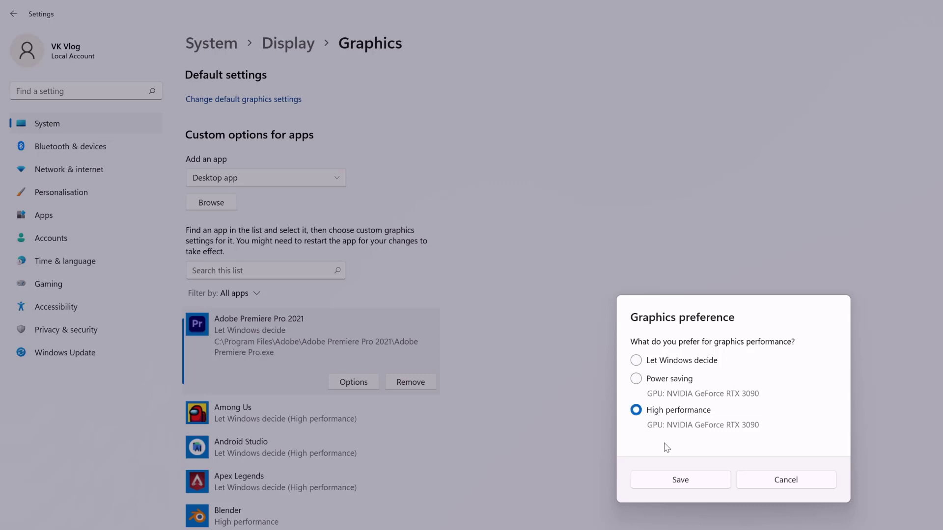
{"action": "mouse_move", "coordinate": [694, 488]}
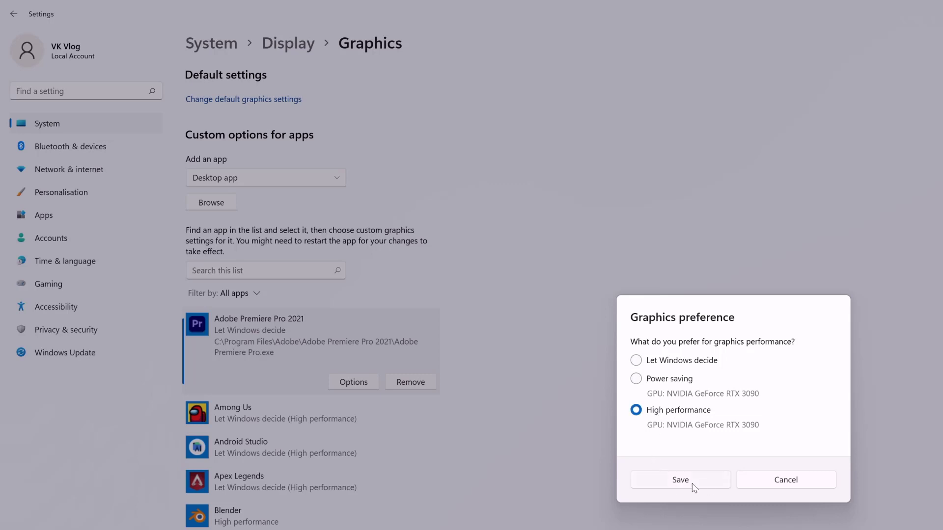
{"action": "left_click", "coordinate": [680, 479]}
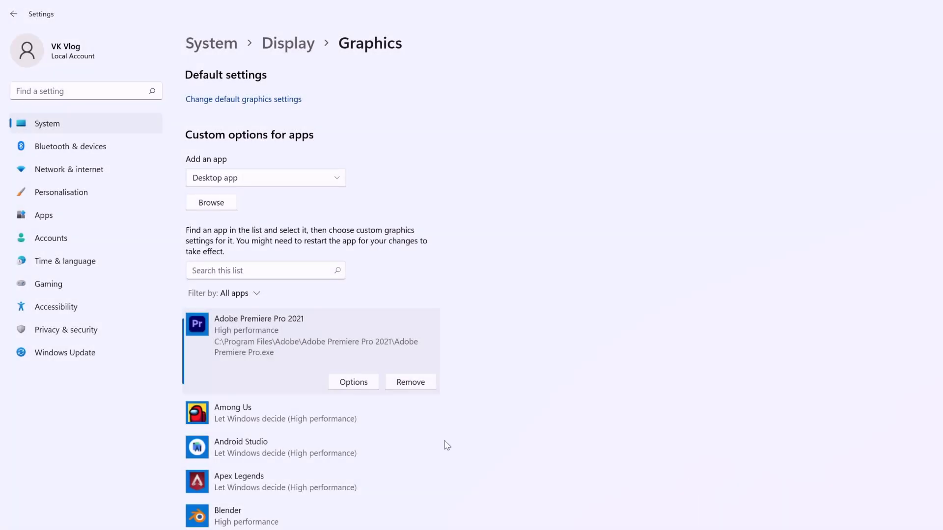